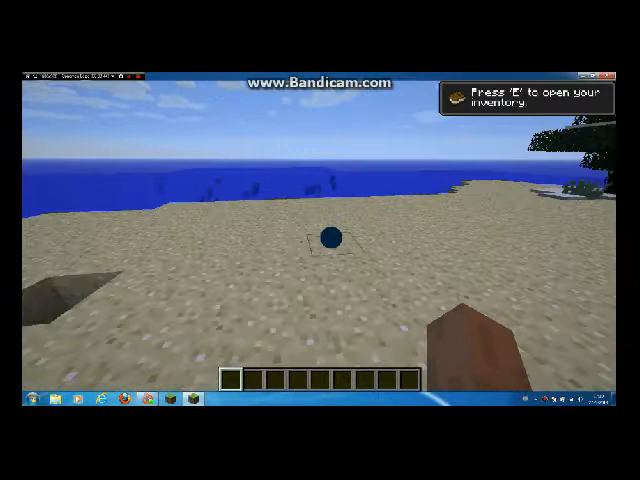
# Bring up the creative inventory to browse the Foodstuffs items
pyautogui.press('e')
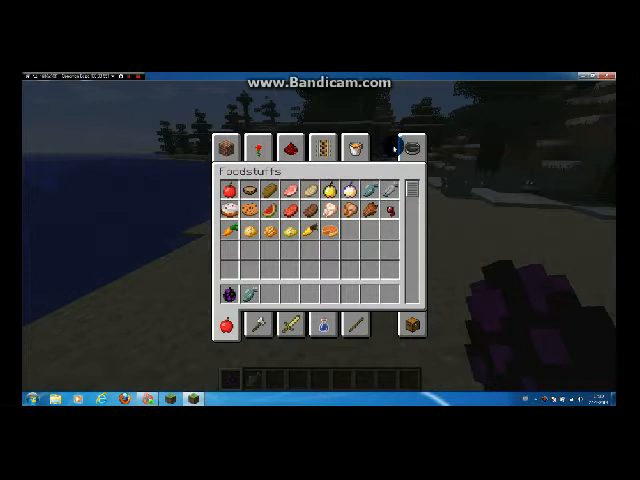
# Return to the game briefly, then reopen the creative inventory on the Building Blocks section
pyautogui.click(412, 148)
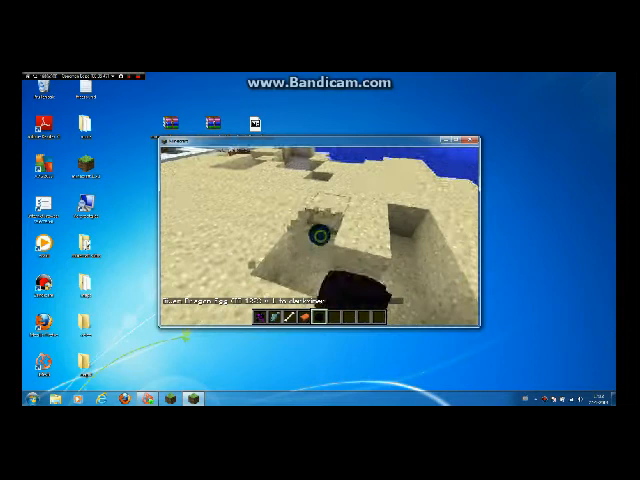
pyautogui.press('e')
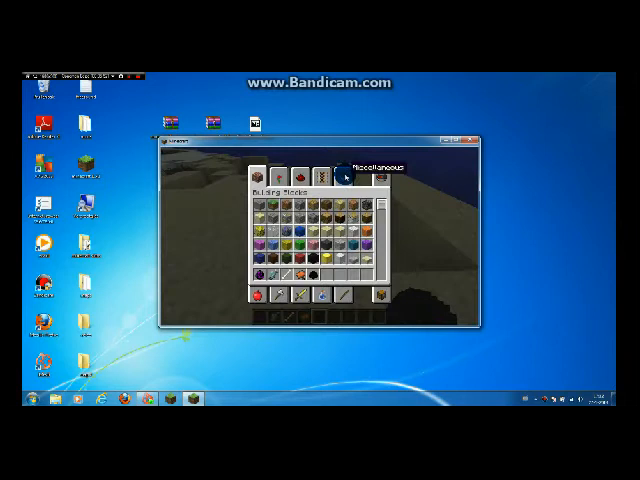